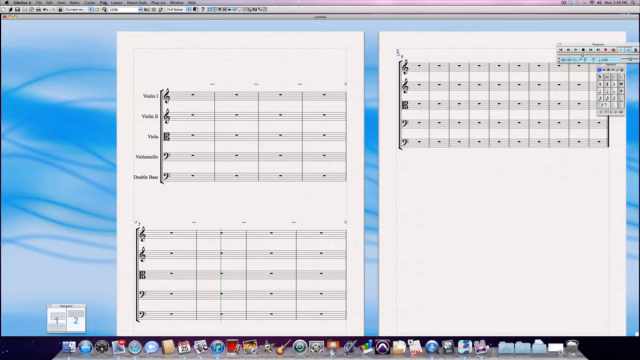
- Open the Play menu to reach the Video and Time options
{"action": "left_click", "coordinate": [98, 7]}
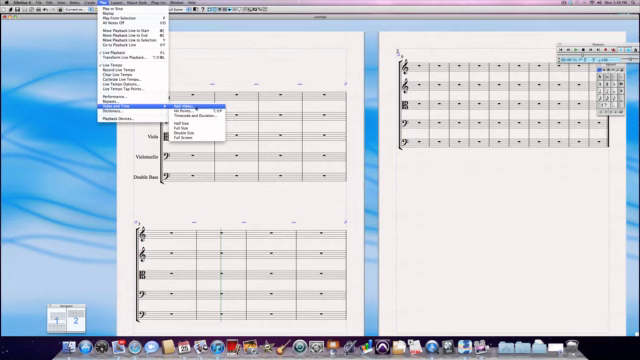
- Add the film clip from the Film Score Exercises folder as the score's video
{"action": "left_click", "coordinate": [171, 101]}
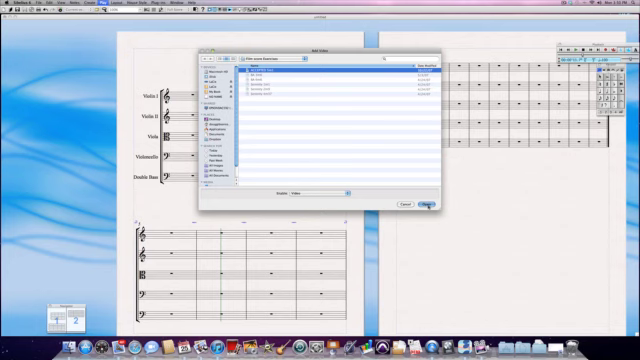
{"action": "left_click", "coordinate": [432, 205]}
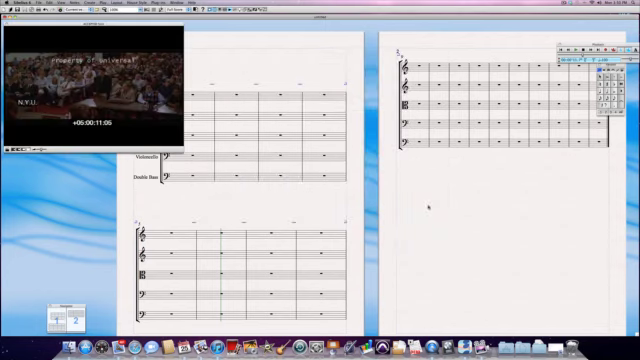